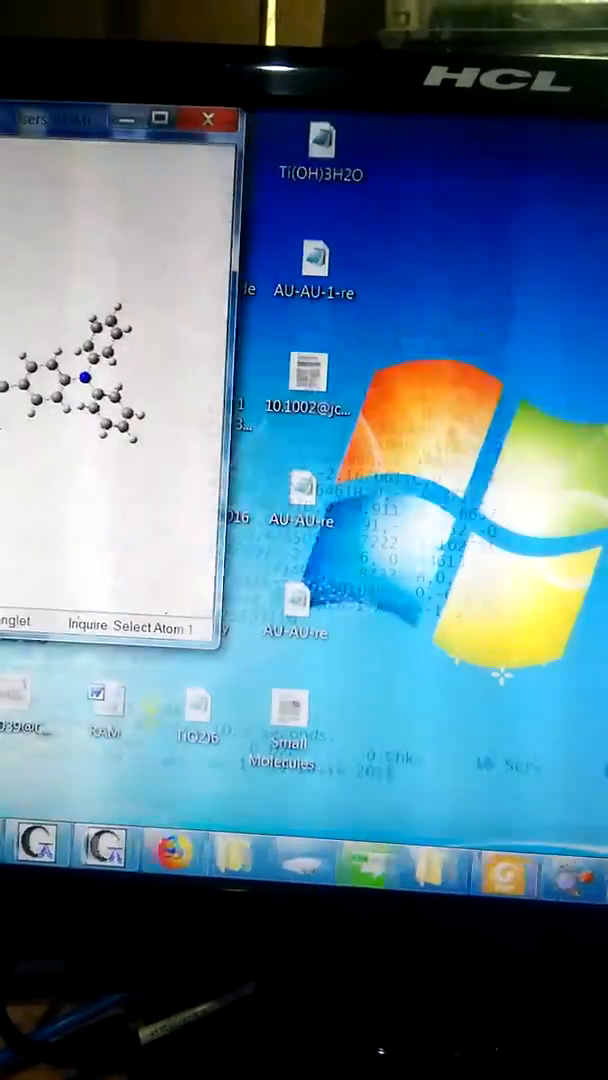
- Launch GaussSum from the taskbar to reach its Open file dialog
left_click(210, 117)
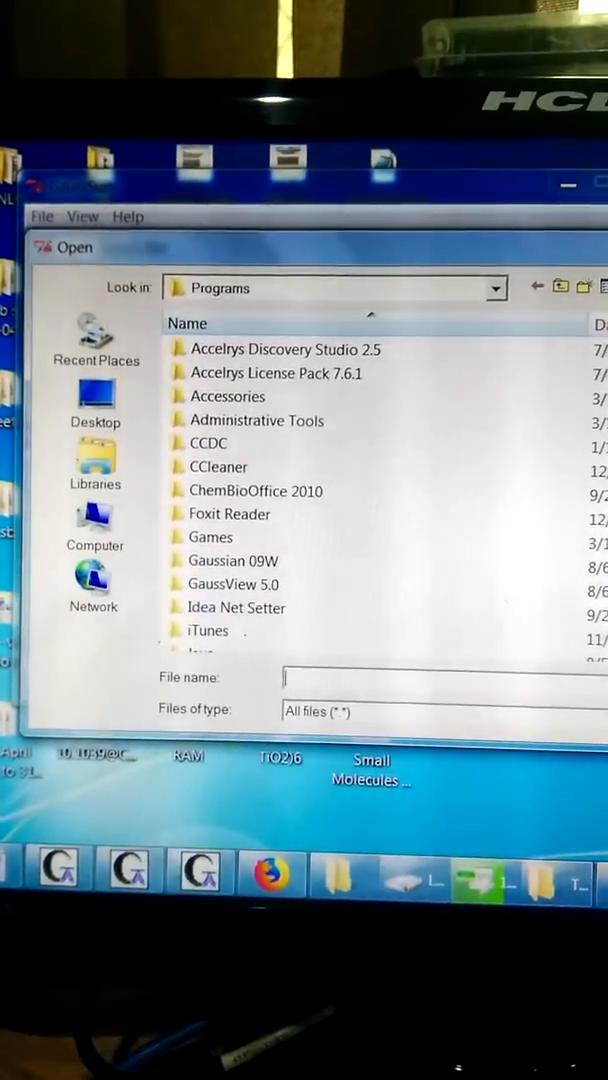
- Browse the Open dialog's Look in list to the Desktop holding 2PDOS.out
scroll("down", 3)
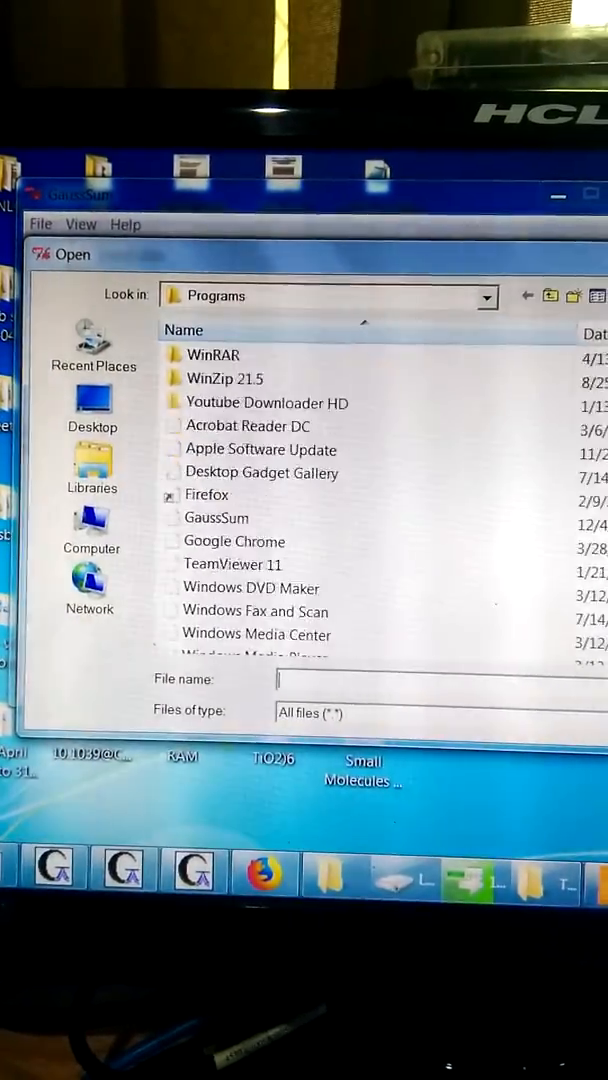
left_click(487, 295)
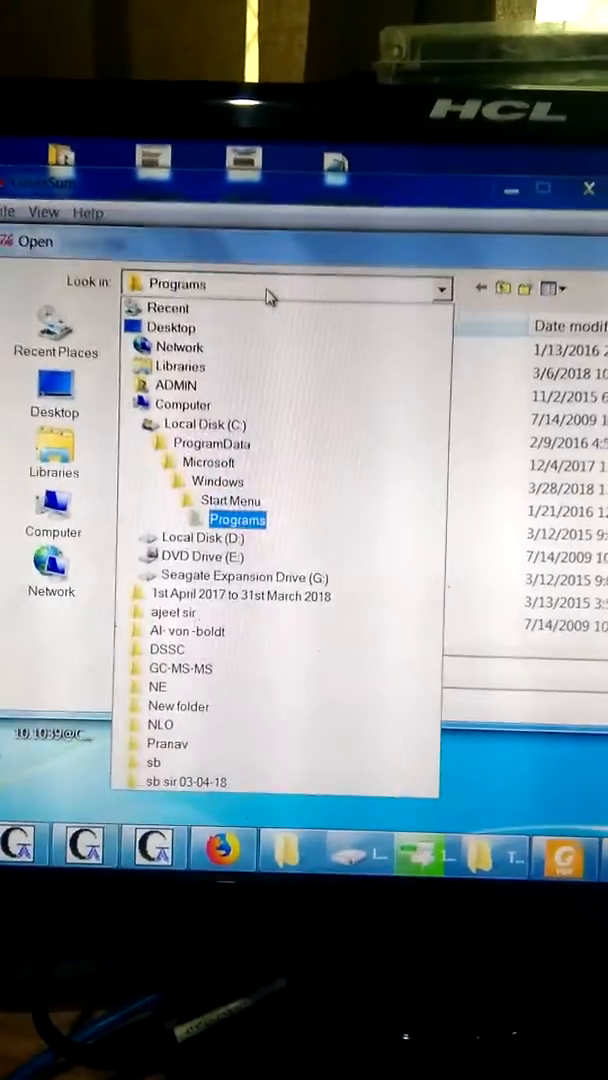
left_click(175, 327)
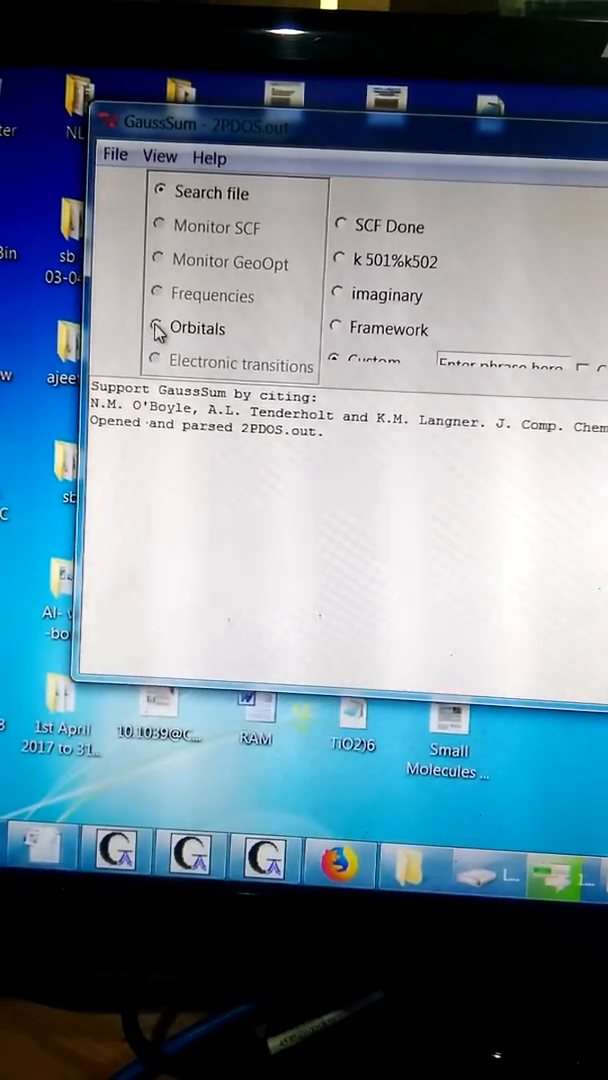
- Select the Orbitals analysis for 2PDOS.out to generate the DOS plot
left_click(158, 328)
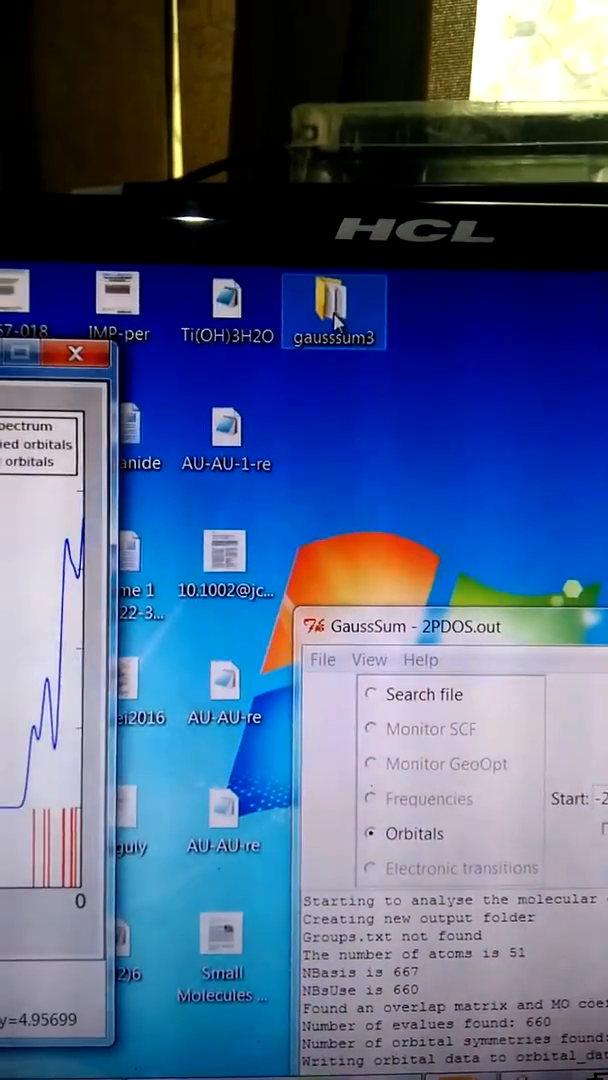
- Open the gausssum3 folder and delete both TXT files, confirming with Yes
double_click(335, 305)
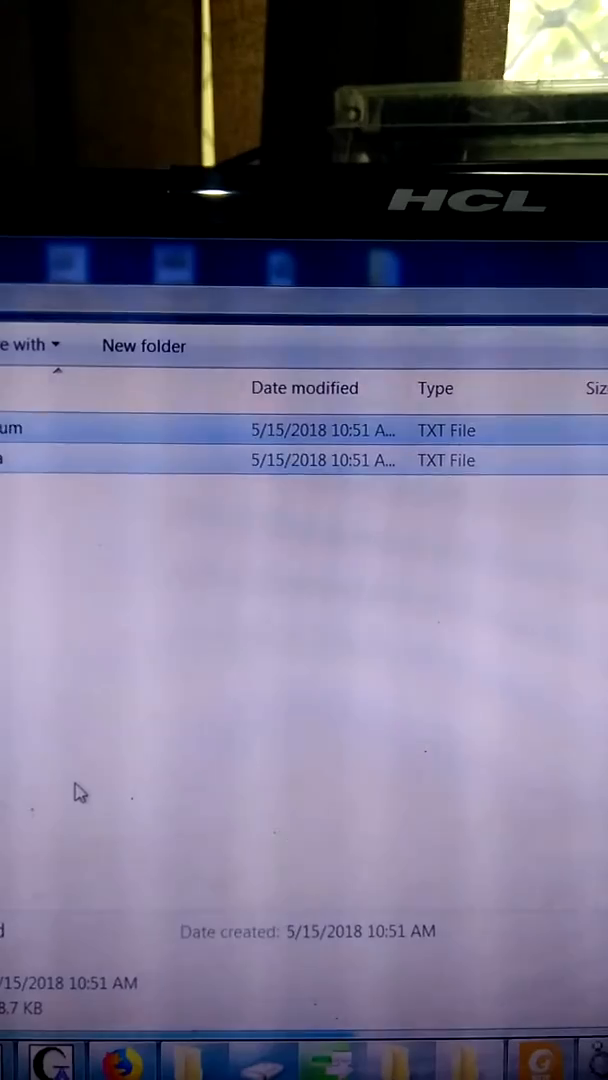
key("Delete")
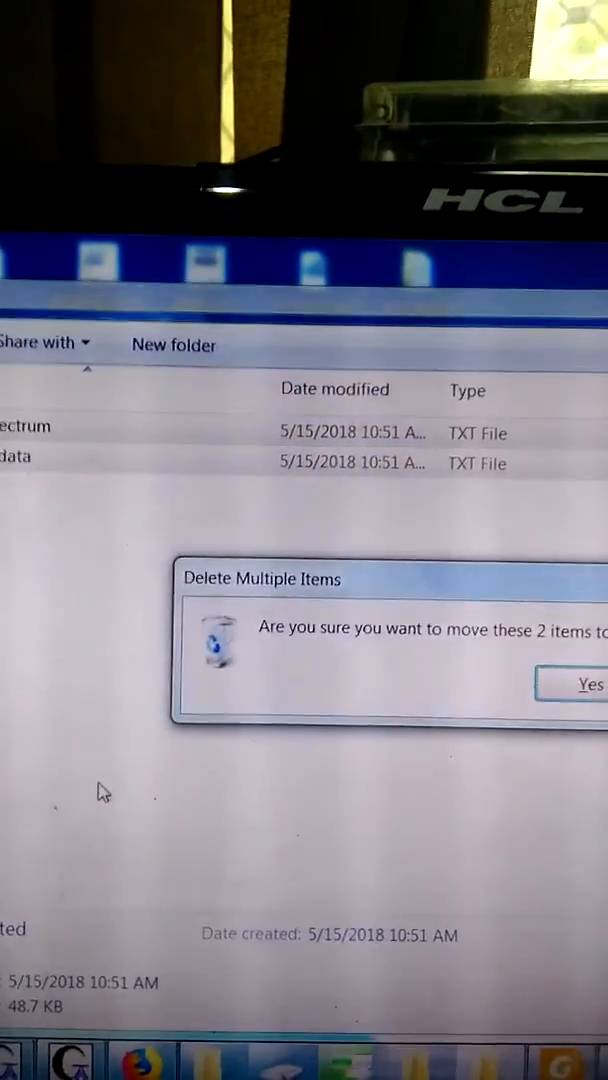
left_click(585, 684)
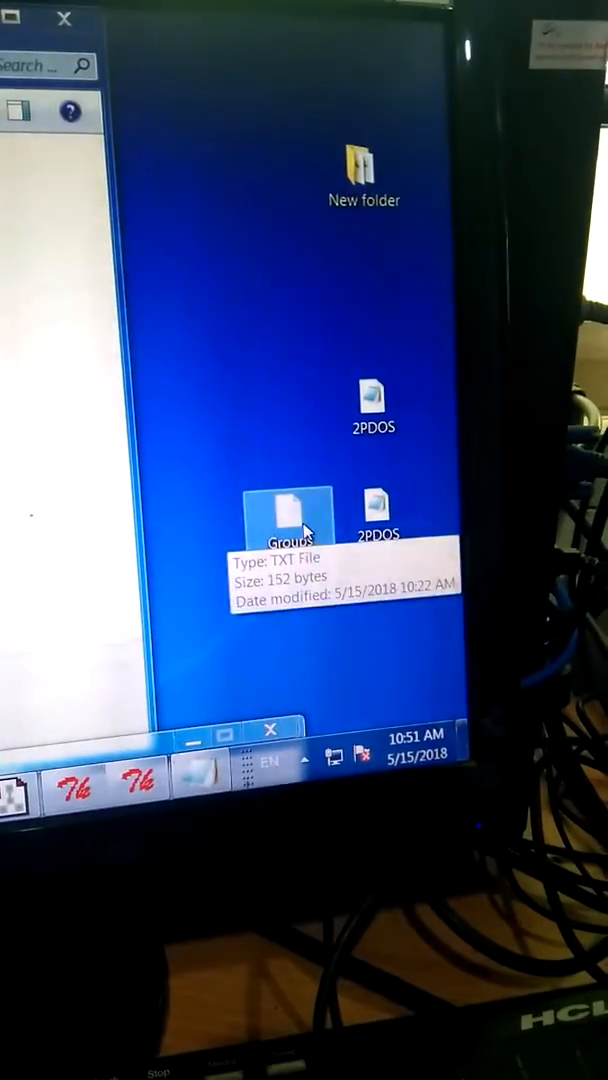
- Copy Groups.txt from the desktop and paste it into gausssum3
right_click(288, 510)
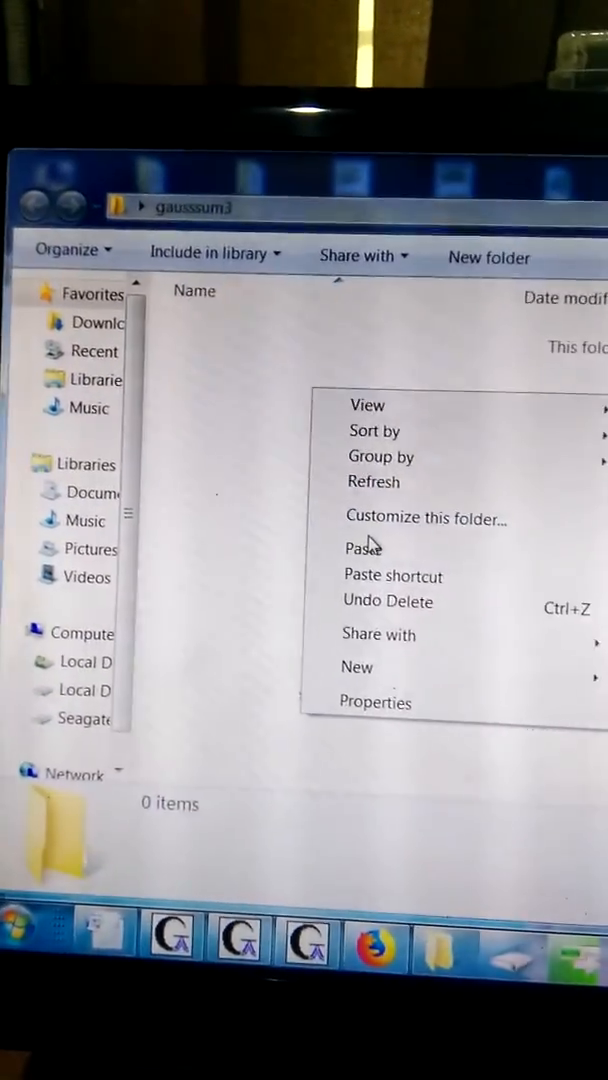
left_click(363, 548)
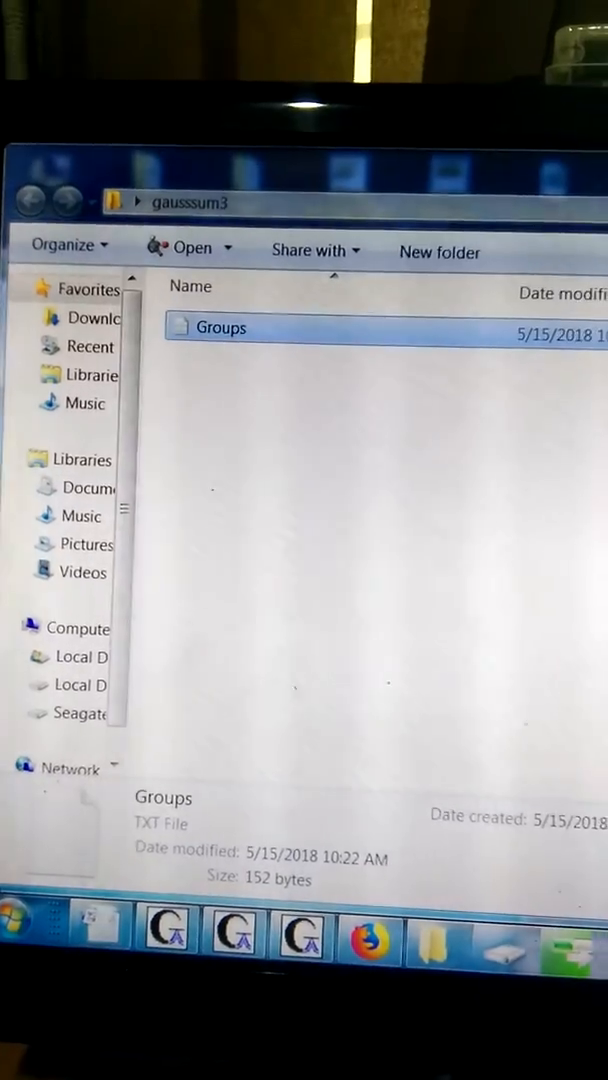